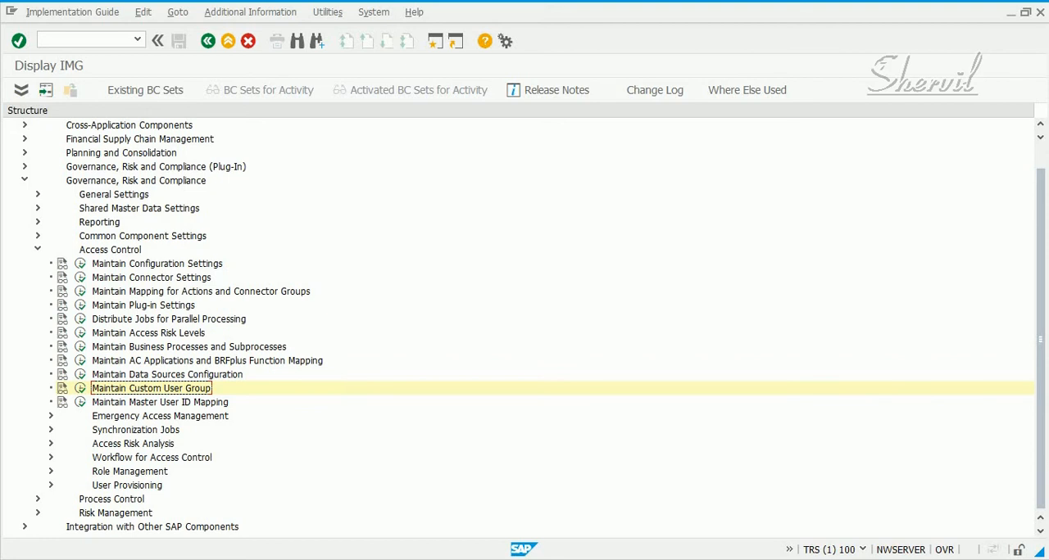
mouse_move(151, 388)
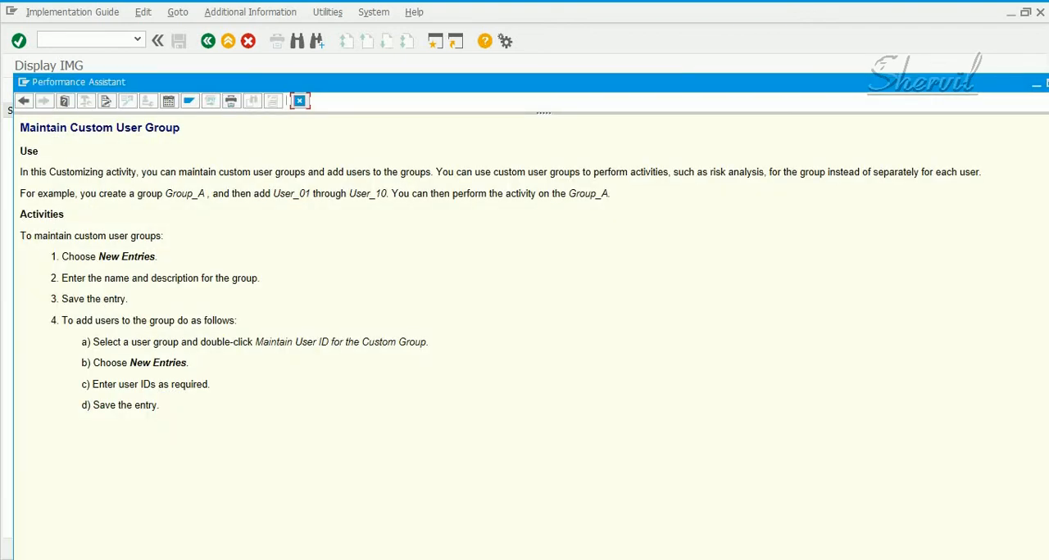
Highlight 'custom user groups' in the documentation, then close it to return to the IMG tree.
double_click(159, 172)
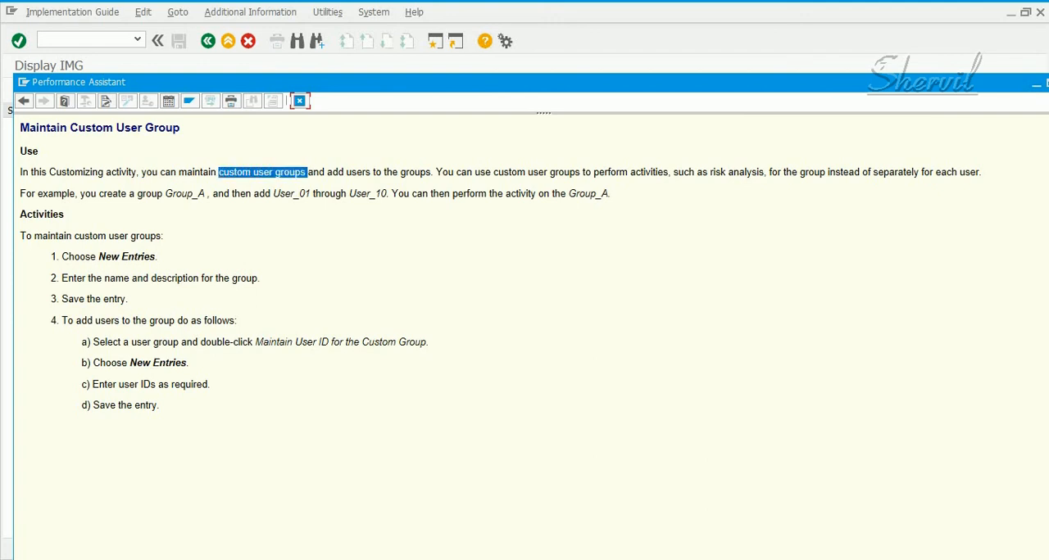
left_click(262, 172)
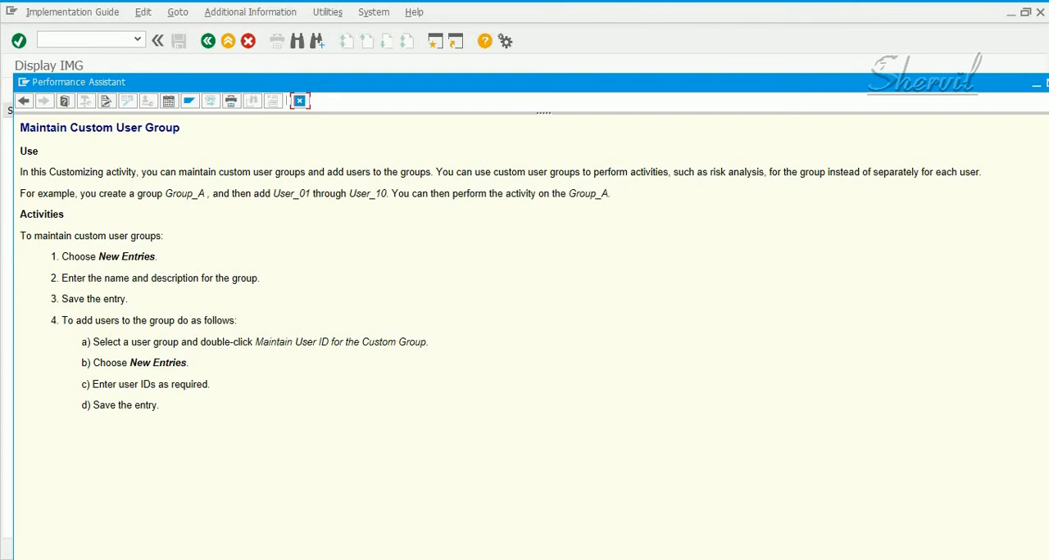
double_click(123, 127)
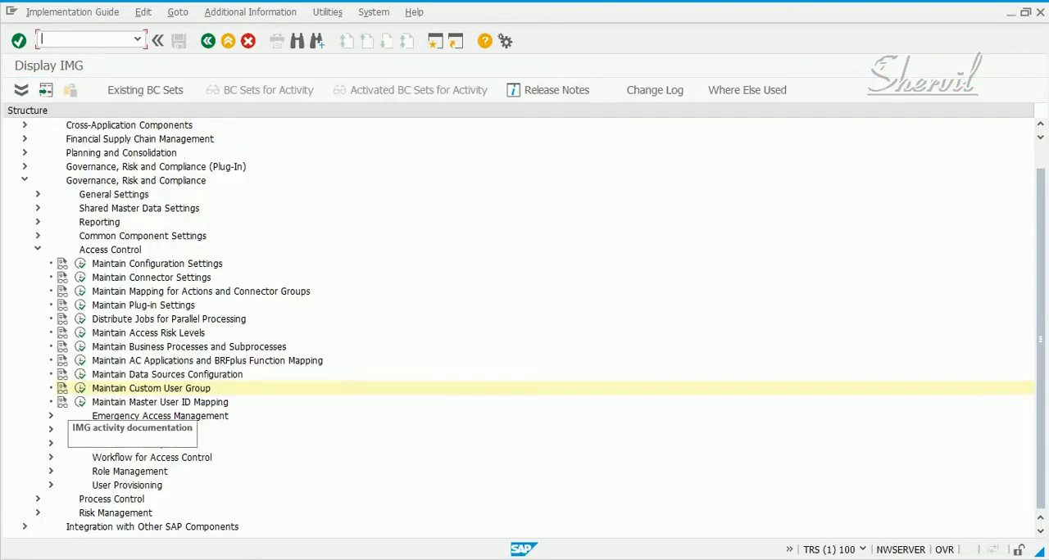
Add custom user group FINANCE with description 'Users in the FINANCE Area'.
double_click(151, 389)
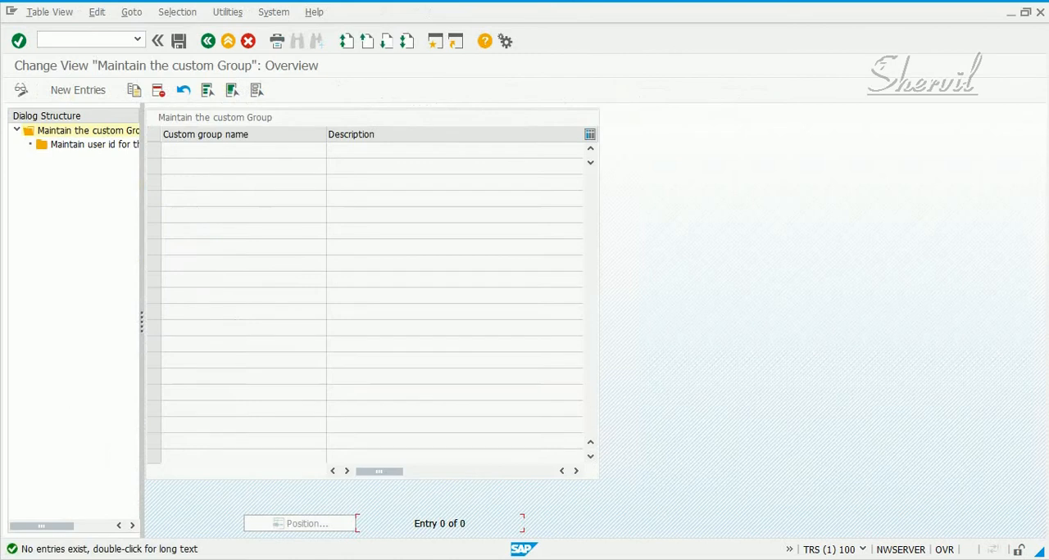
mouse_move(87, 131)
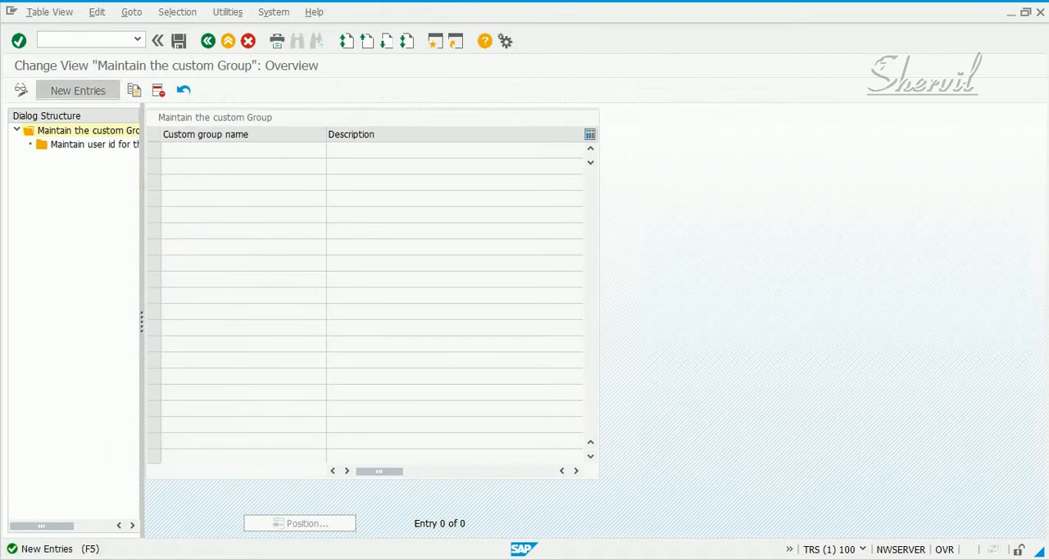
left_click(77, 90)
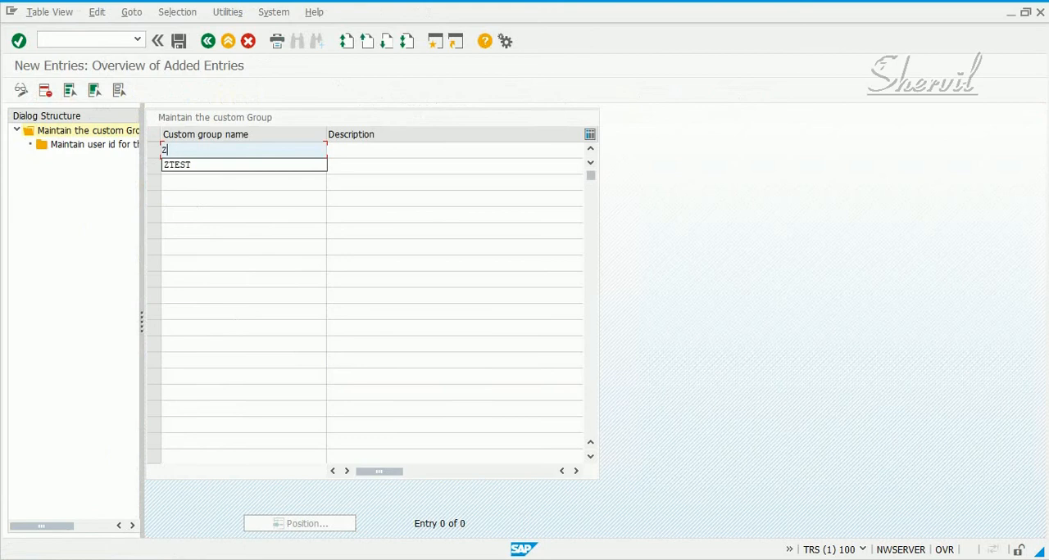
type("FINAN")
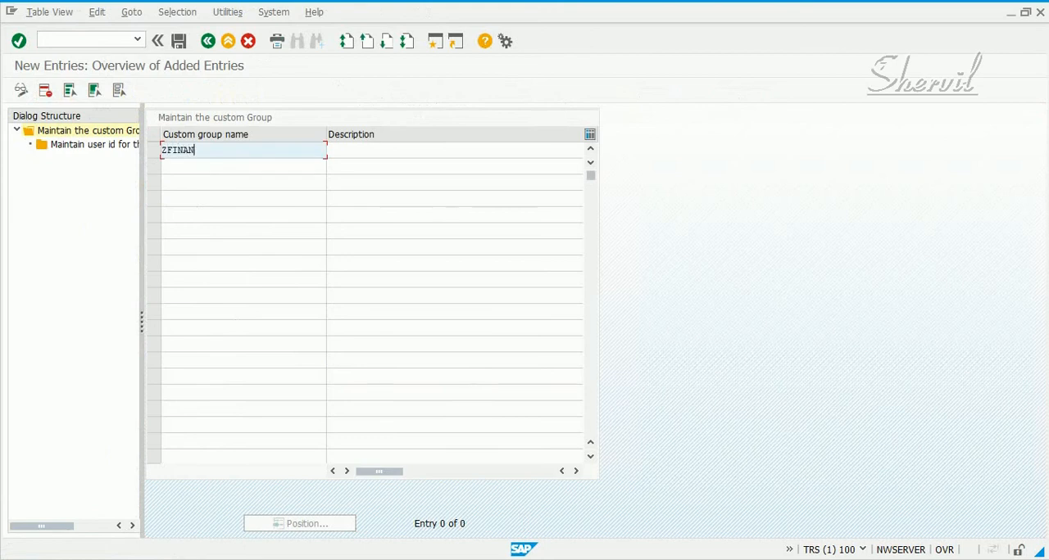
type("ZTEST")
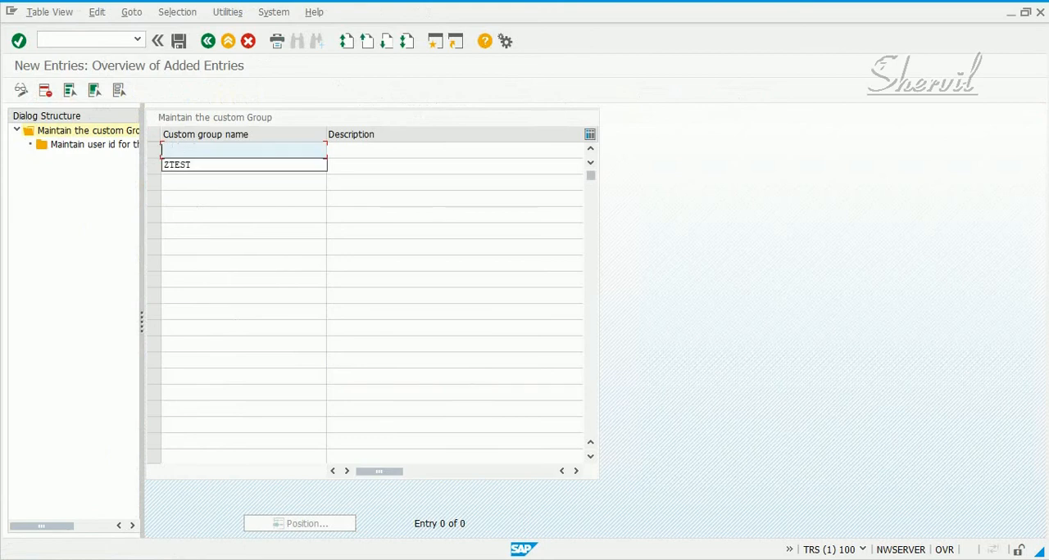
type("FINANCE")
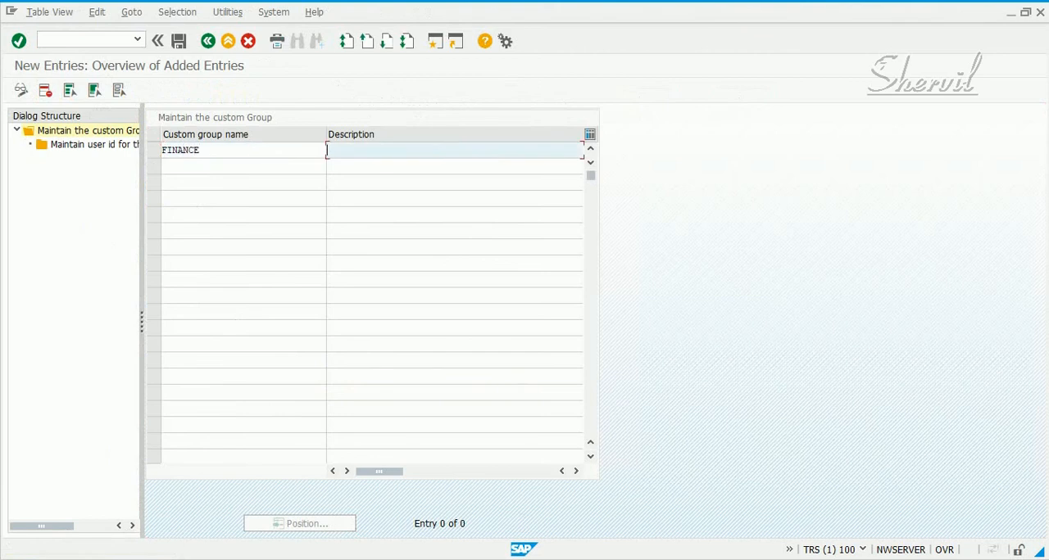
type("Useri")
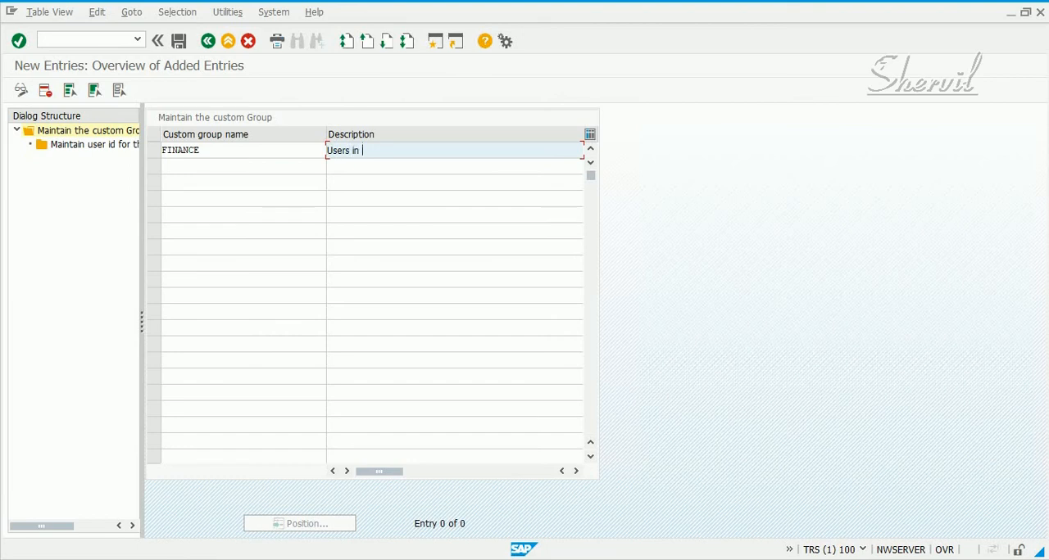
type("the FINAN")
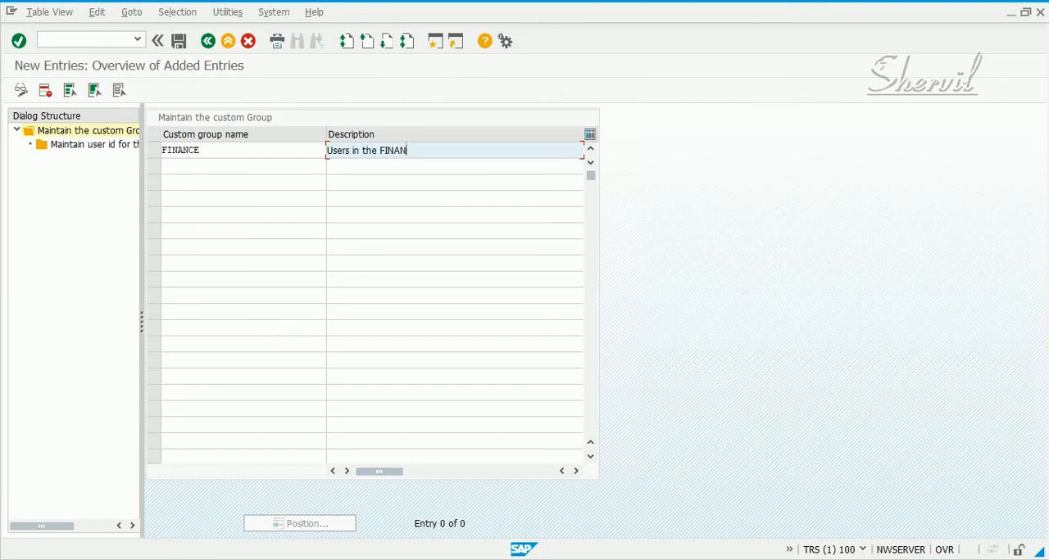
type("CE Area")
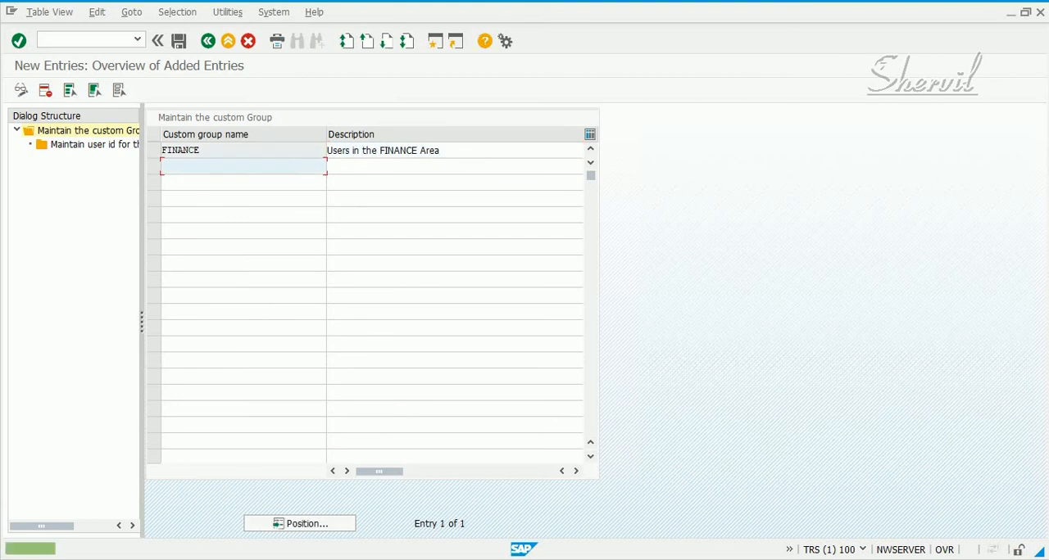
left_click(154, 150)
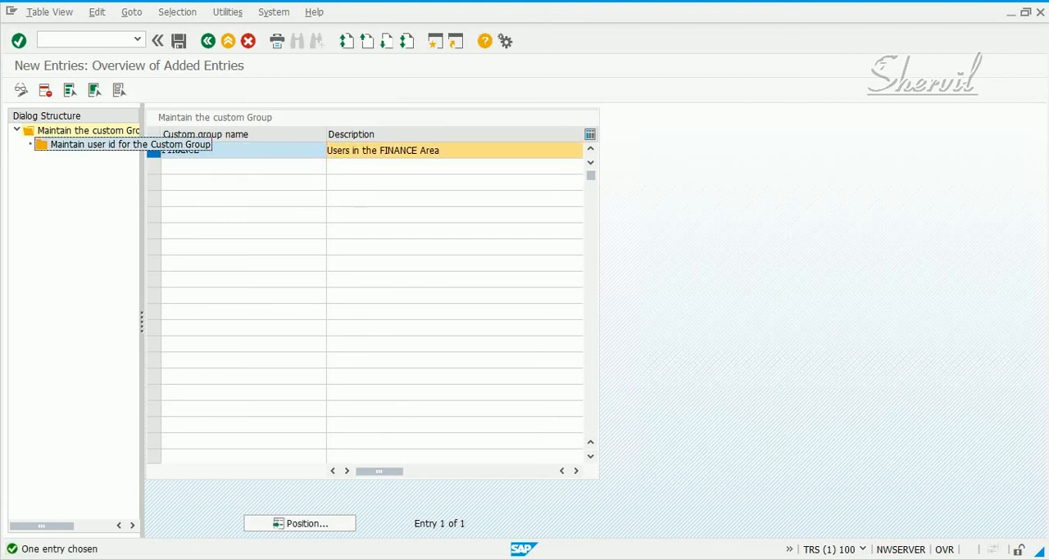
Assign user IDs SPECC and AGRA to the FINANCE group using SP* and A* searches.
double_click(129, 144)
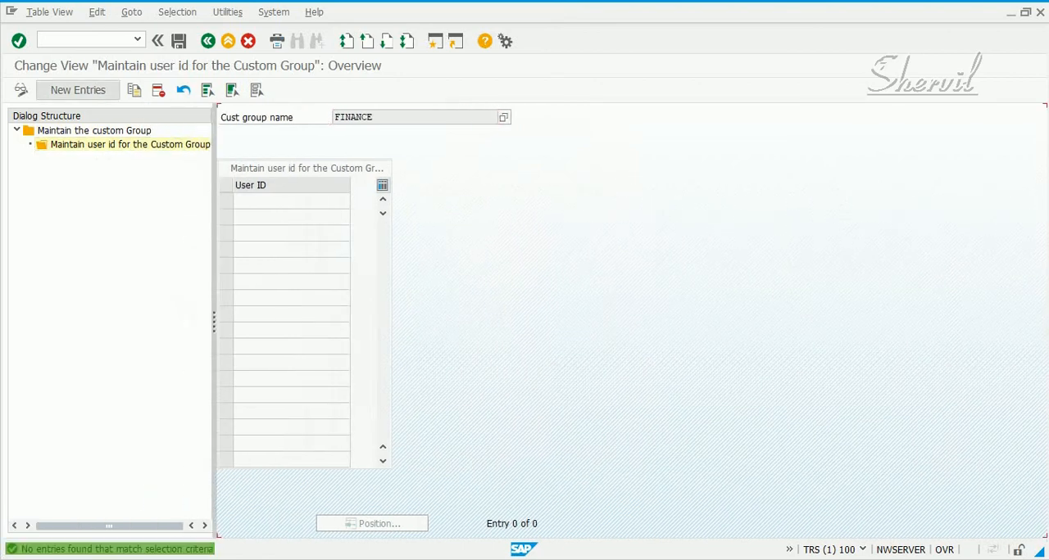
left_click(77, 90)
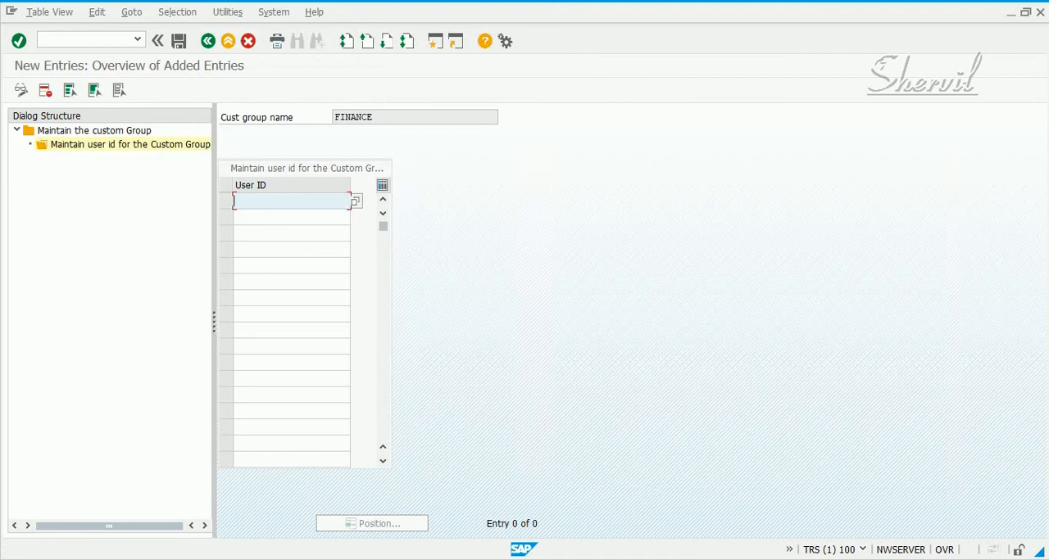
type("*")
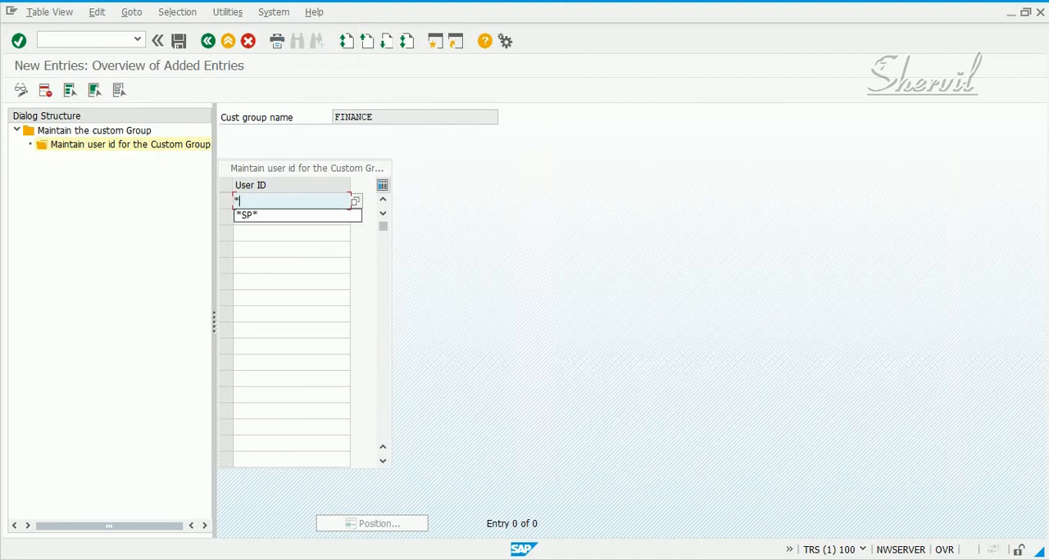
type("P")
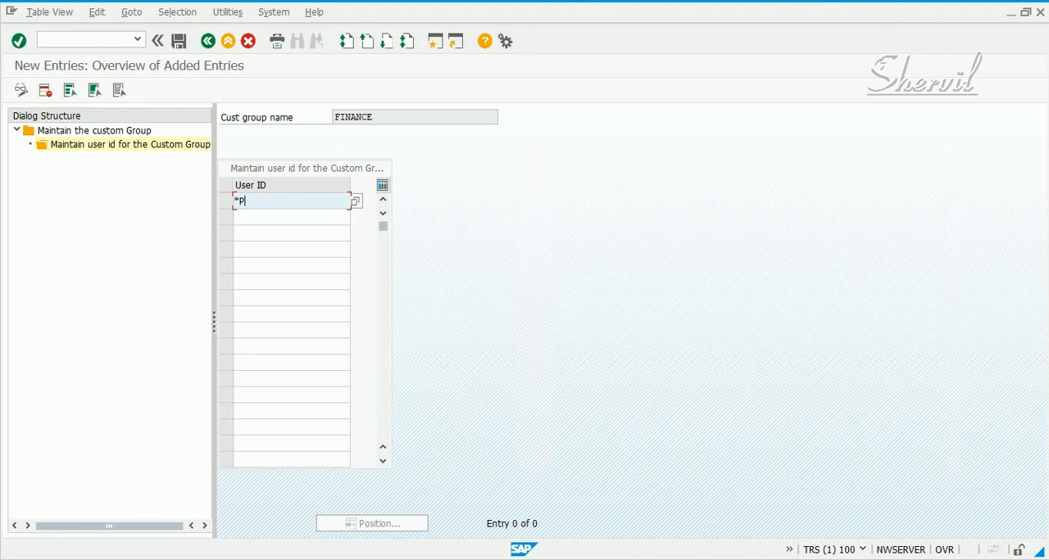
type("SP*")
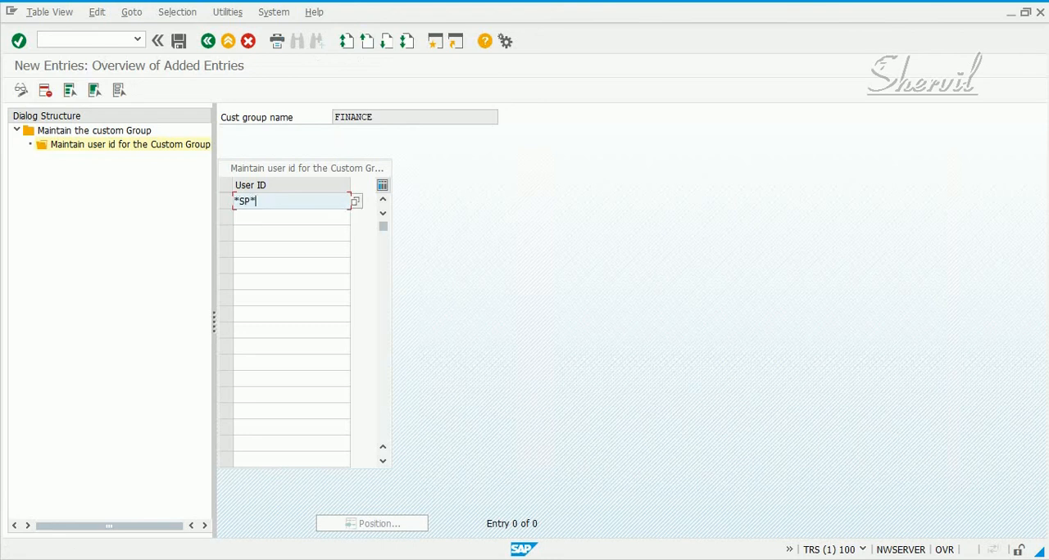
left_click(354, 202)
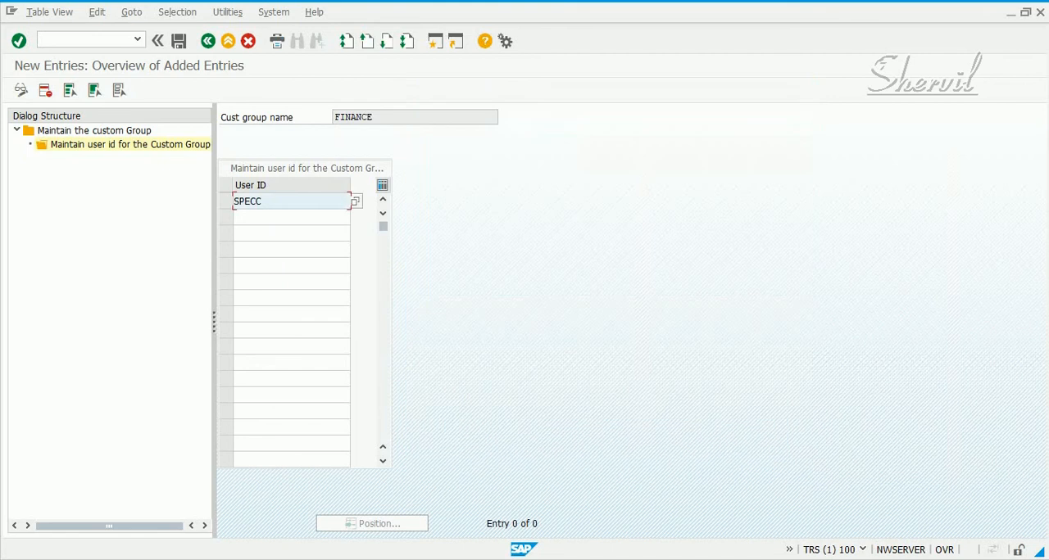
left_click(291, 217)
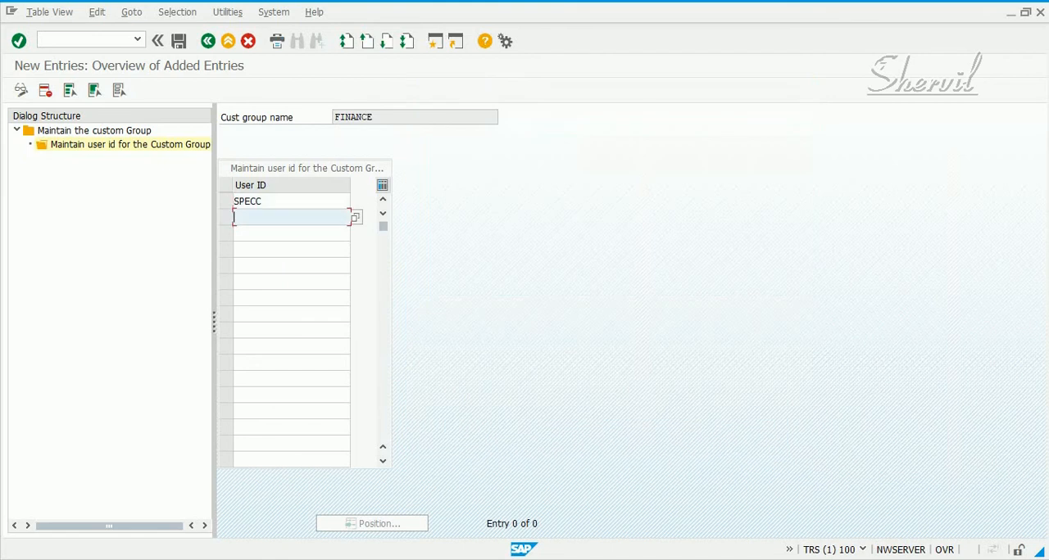
type("A*")
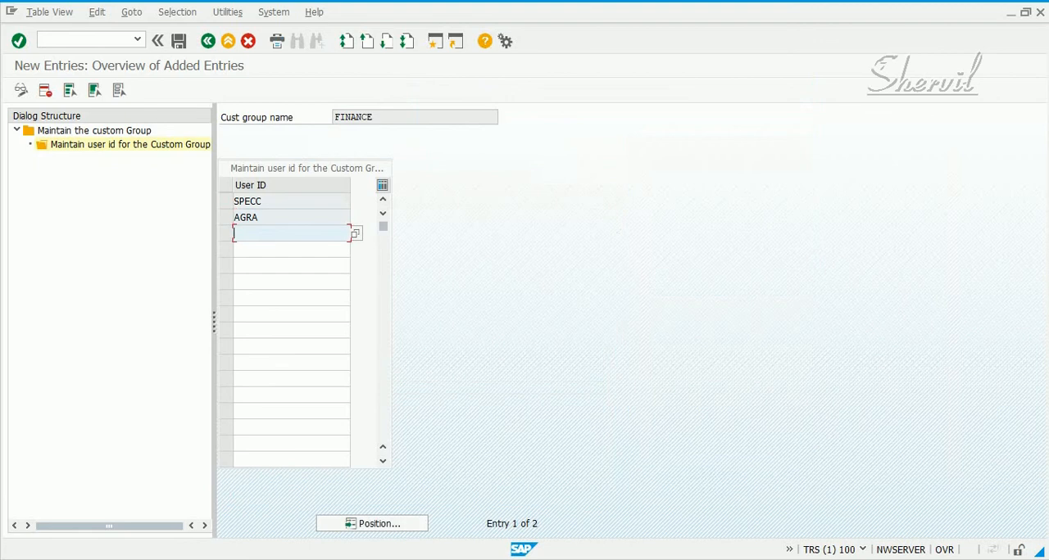
type("B*")
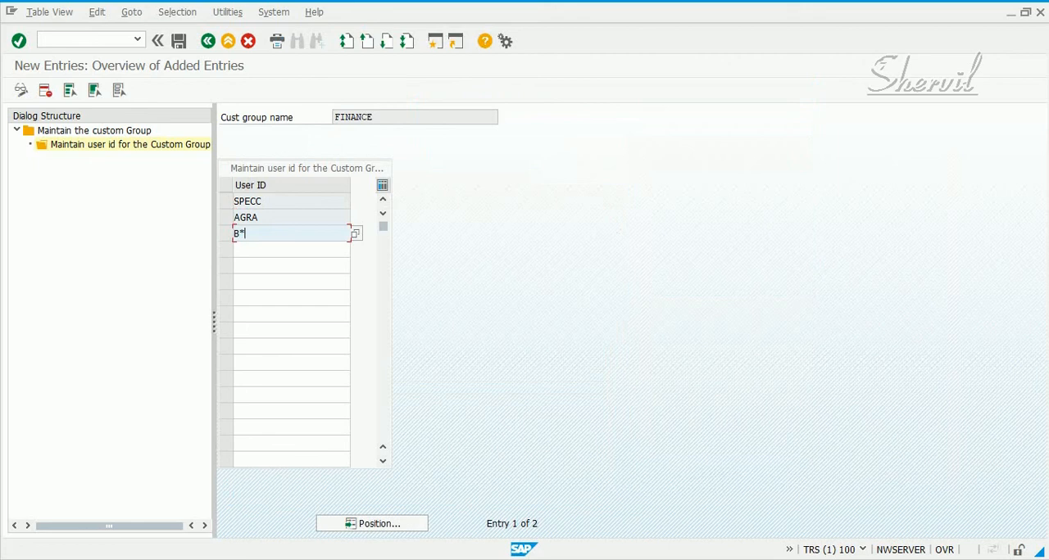
Pick a B* user from the User ID search list for the FINANCE group.
left_click(354, 234)
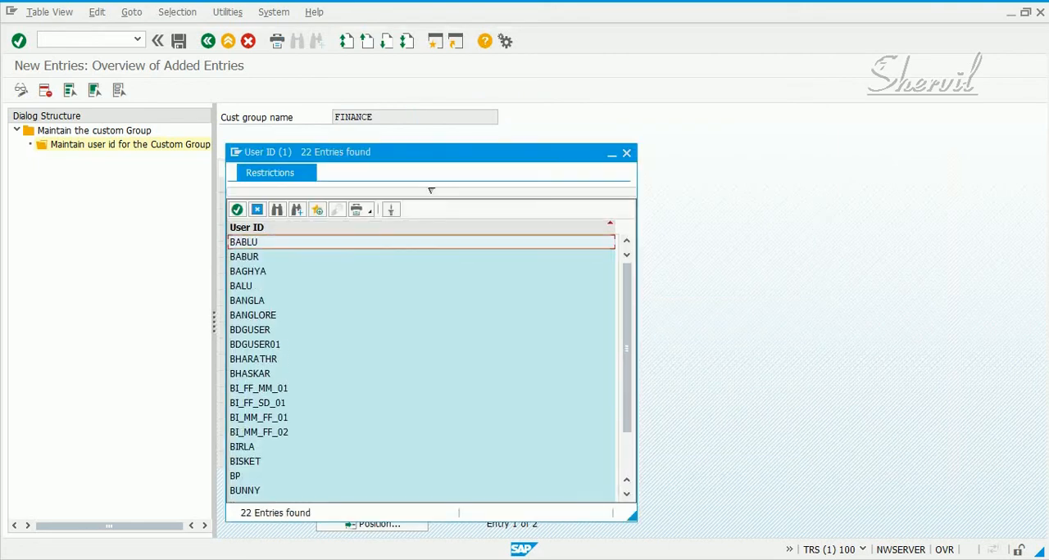
scroll("down", 3)
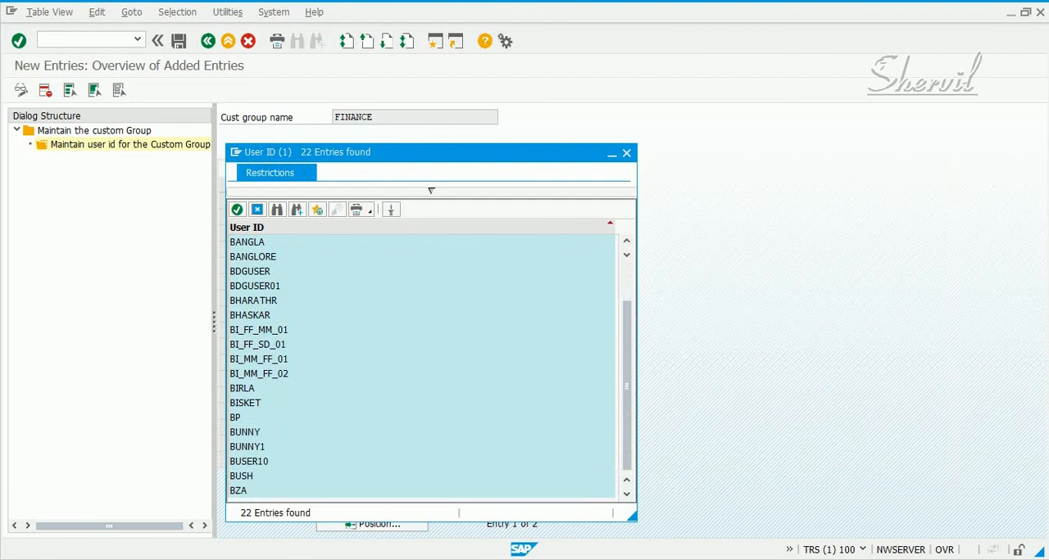
left_click(241, 476)
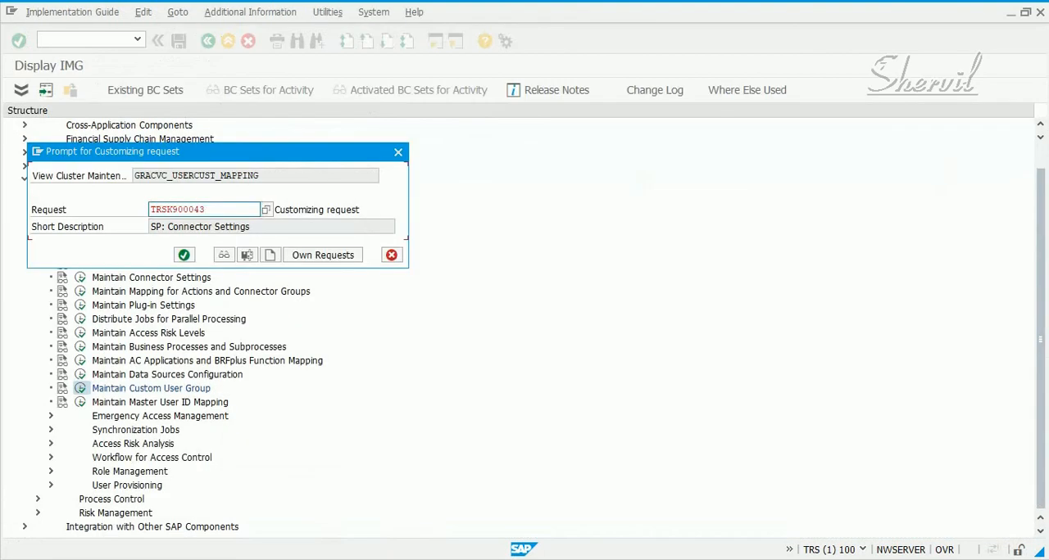
Create customizing request 'SP: Custom Groups' and confirm it to save the FINANCE group.
left_click(270, 254)
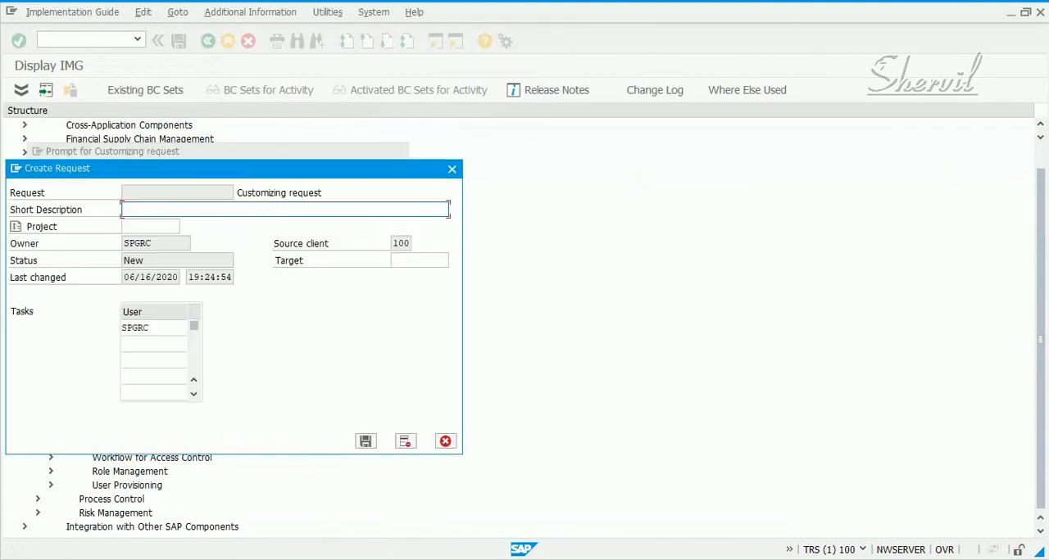
type("SP:")
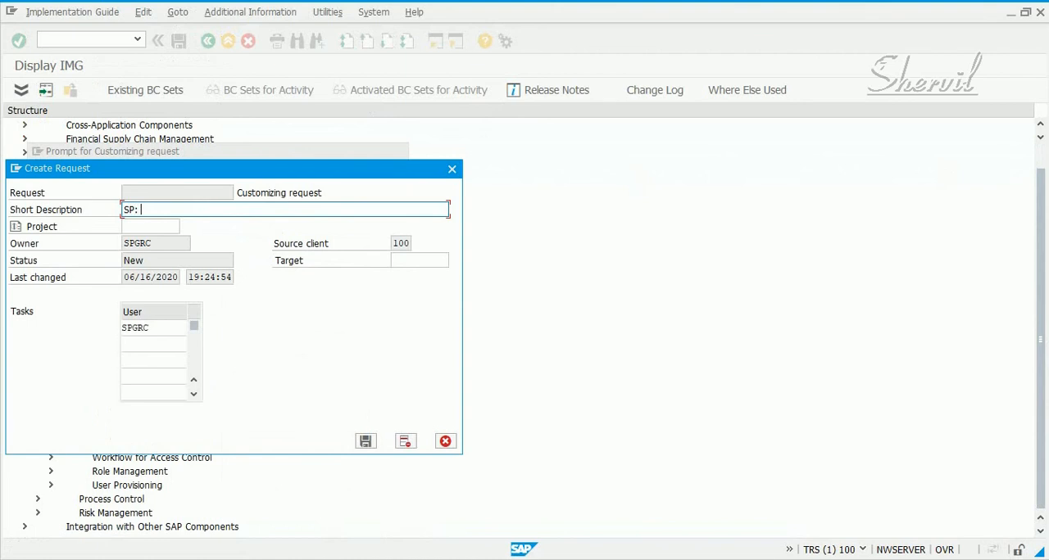
type("Custom")
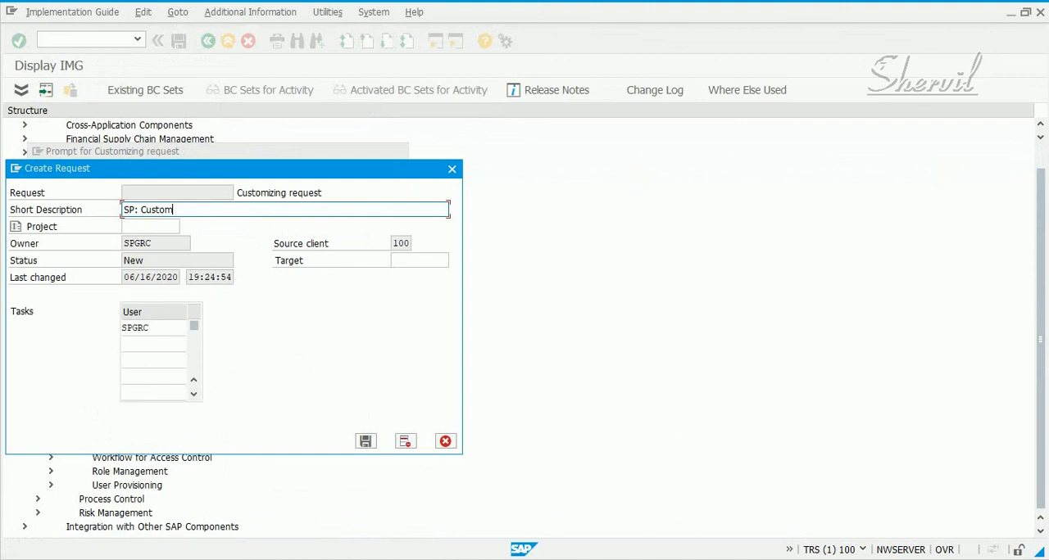
type("Grous")
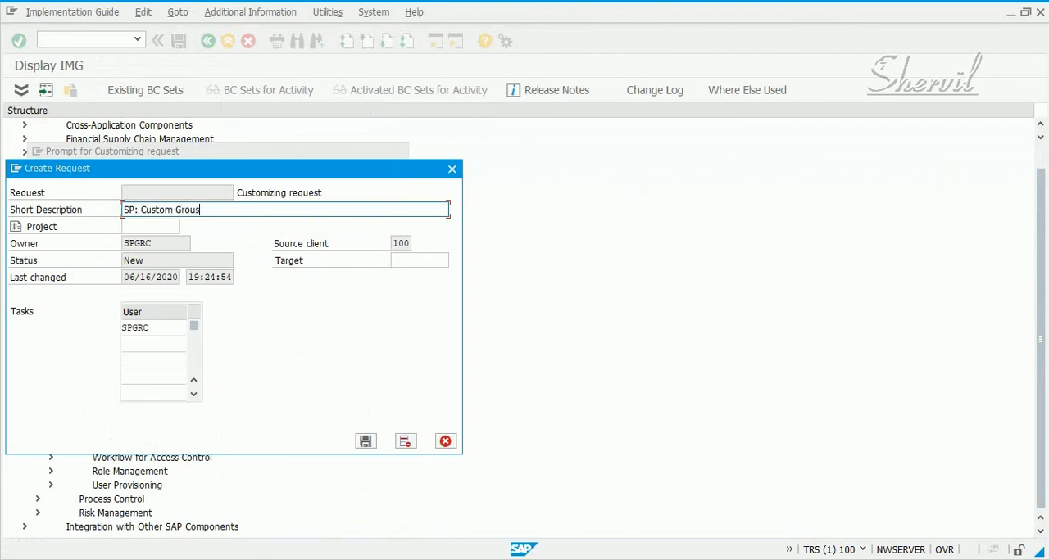
left_click(365, 440)
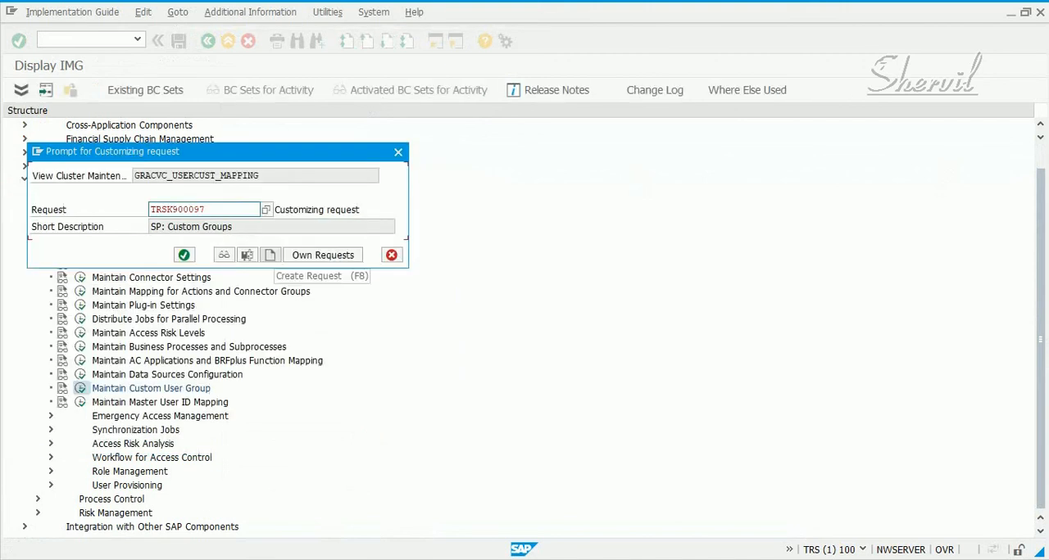
left_click(184, 255)
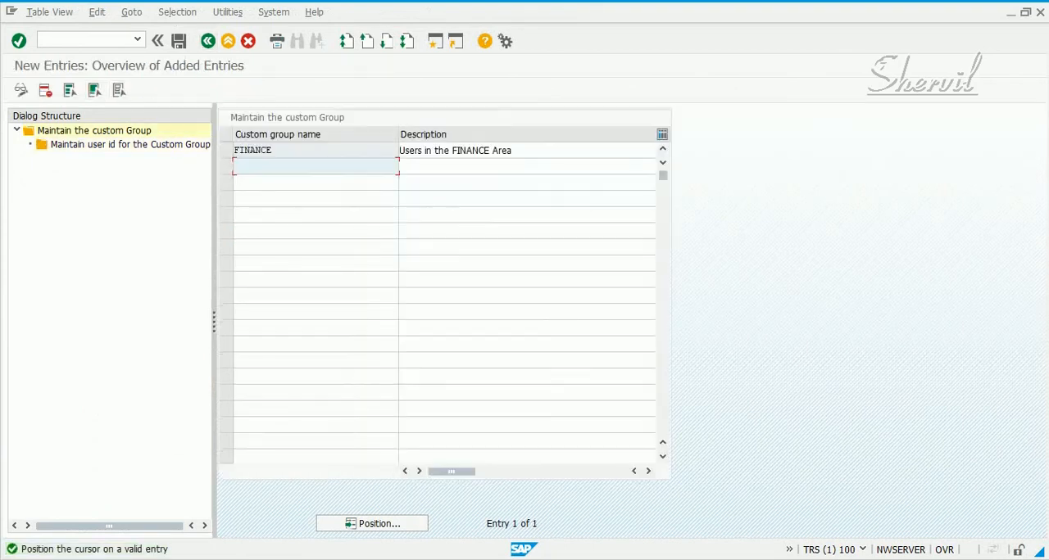
Enter group BASIS described 'BASIS Administrators' and open its user ID list.
type("BASIS")
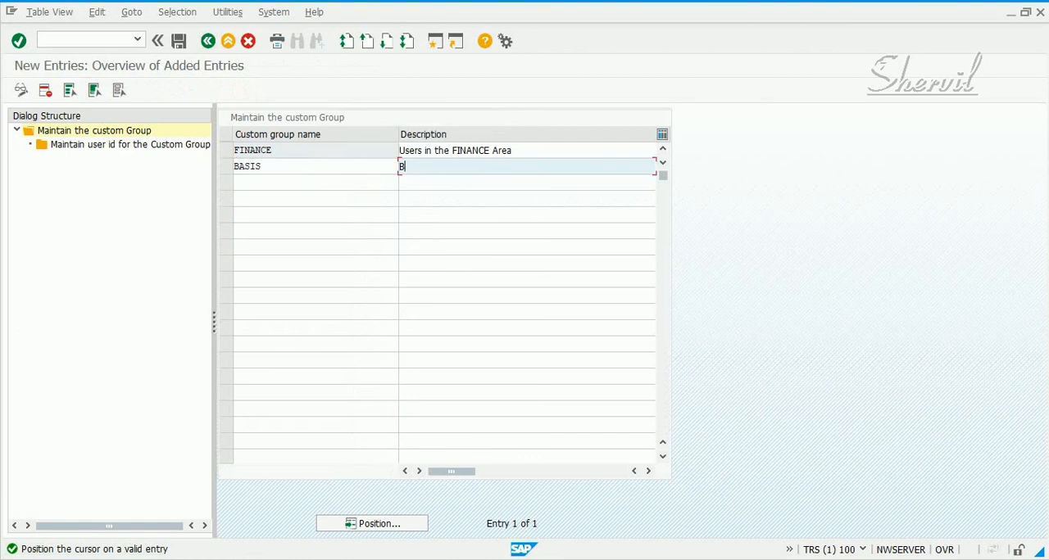
type("sr")
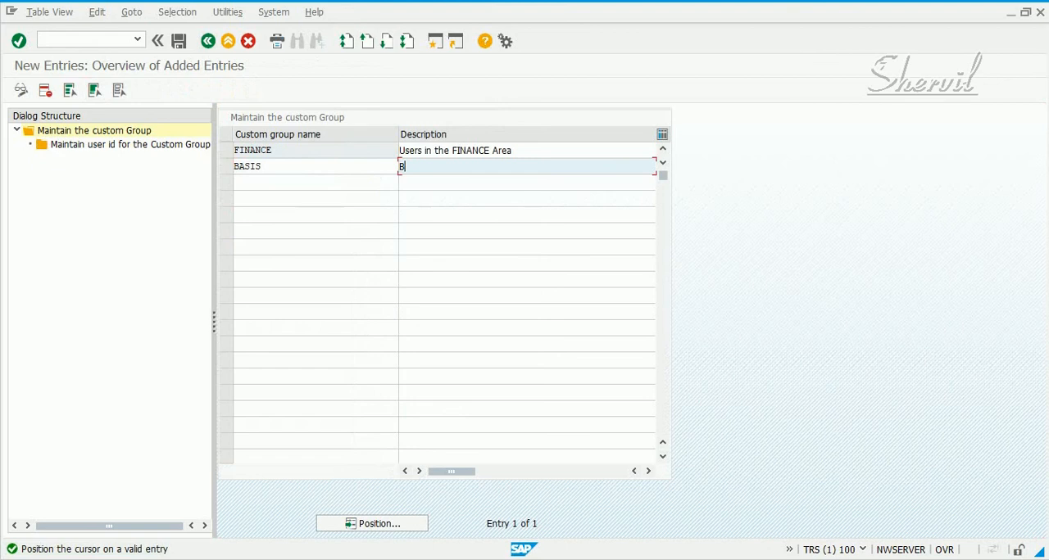
type("ASI")
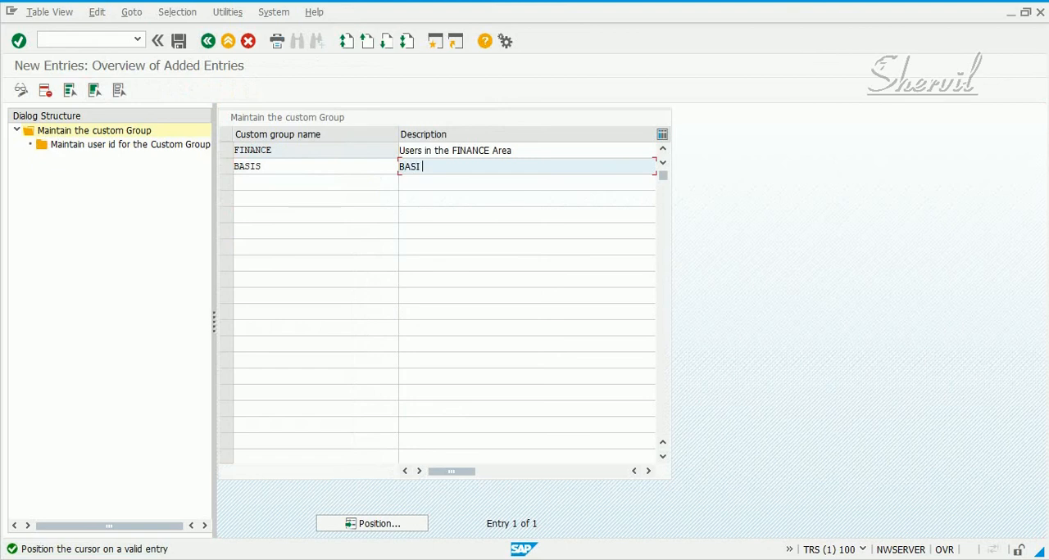
type("S")
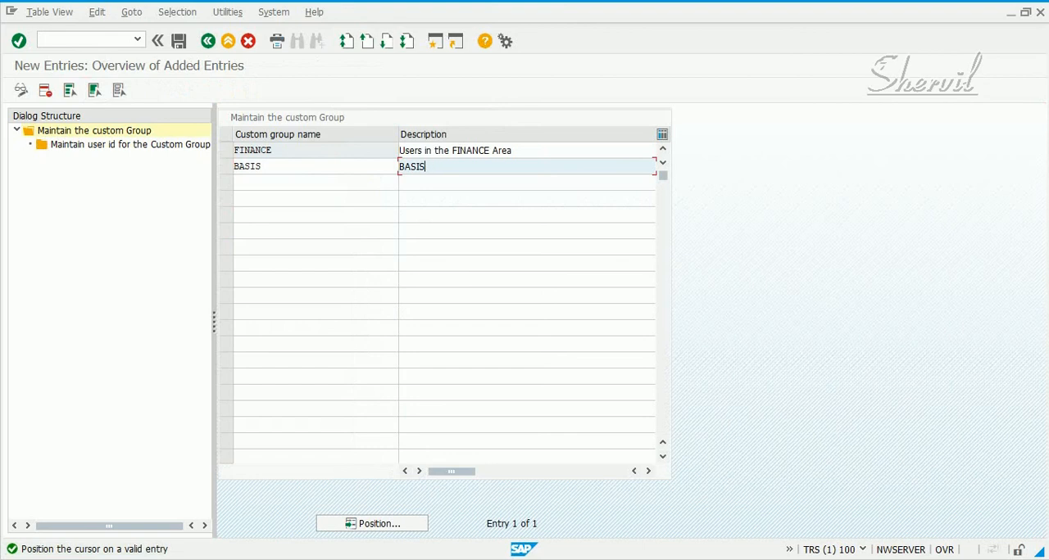
type("Administ")
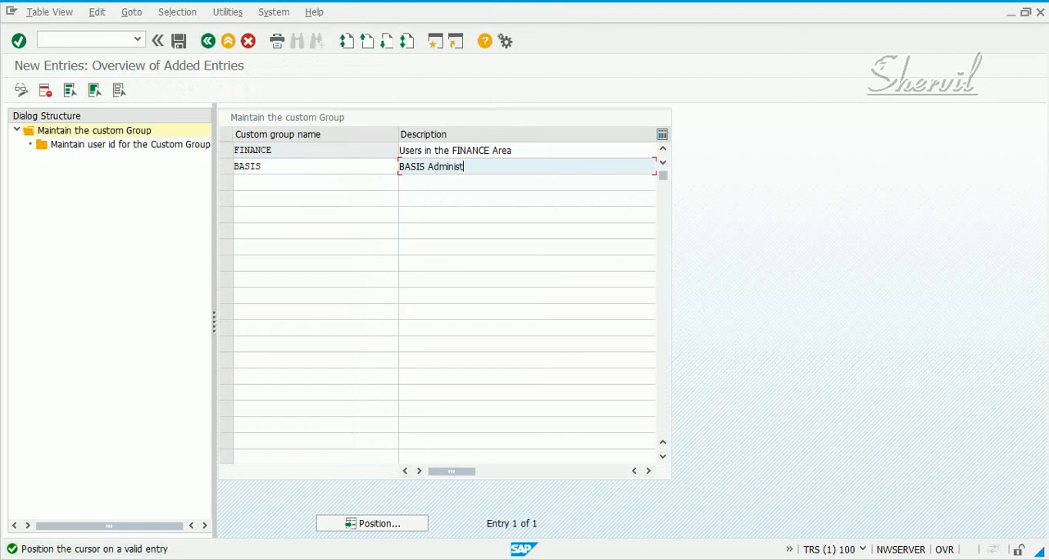
type("rators")
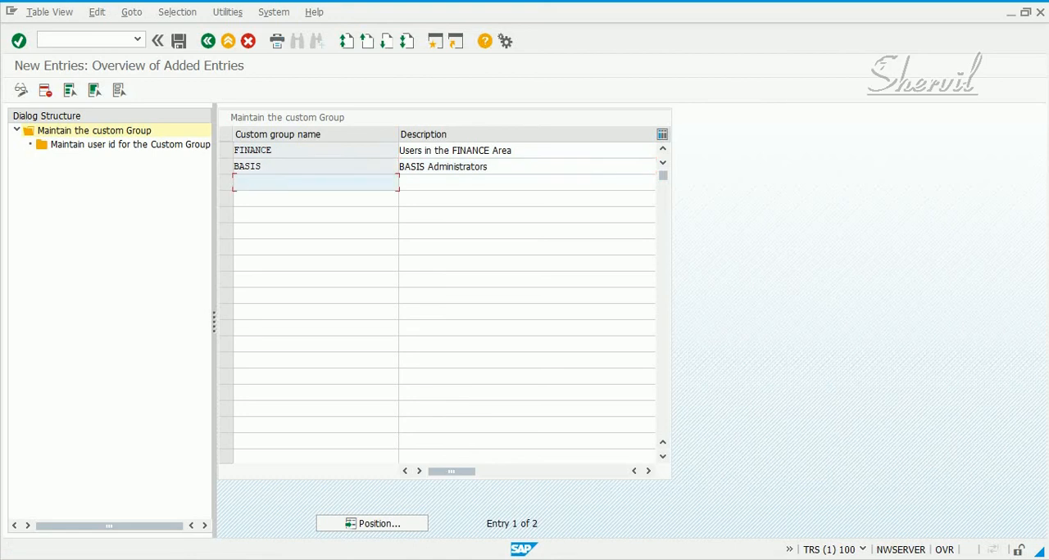
left_click(247, 166)
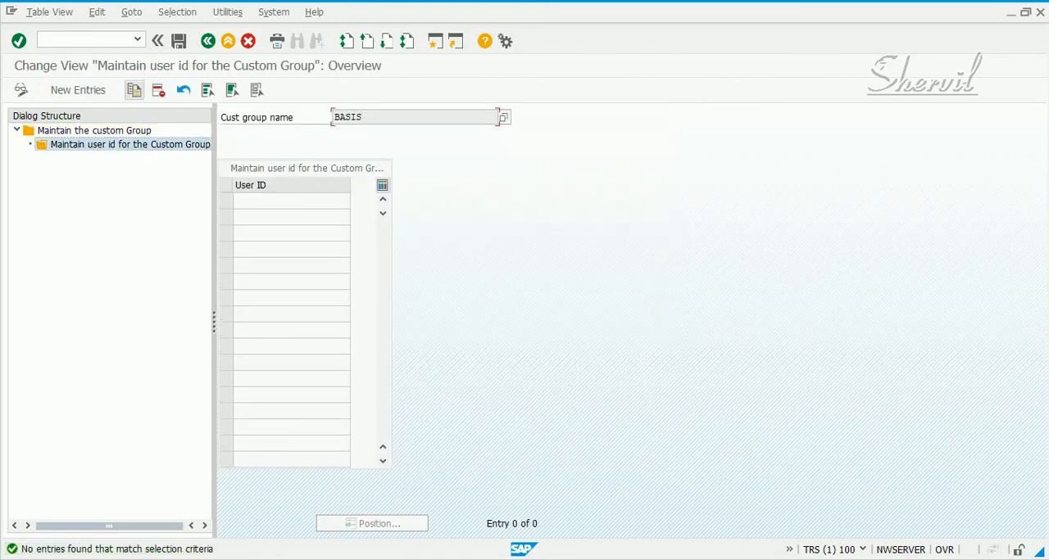
Assign and save SPHANAADM for the BASIS group, then open User Level risk analysis.
left_click(77, 89)
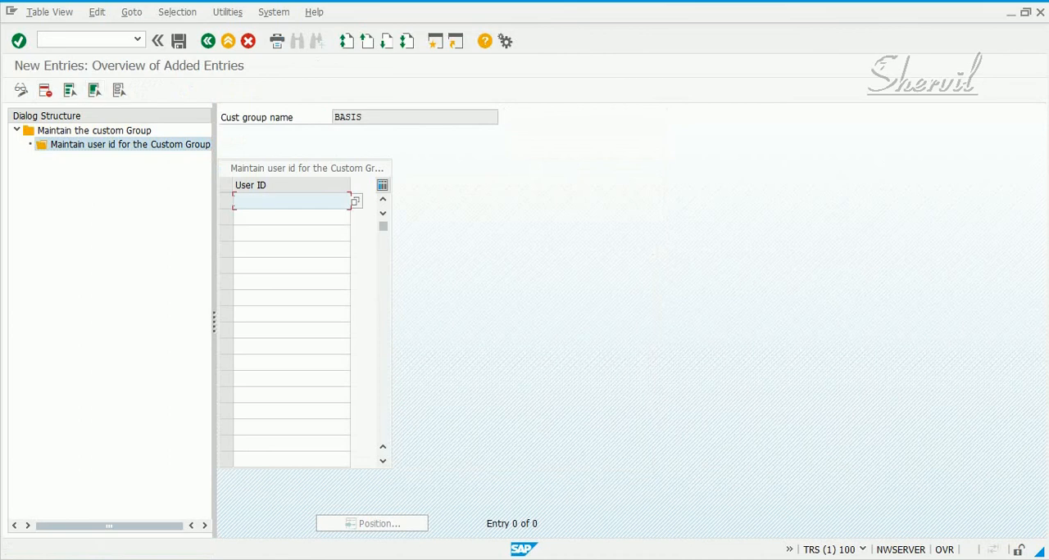
type("SP*")
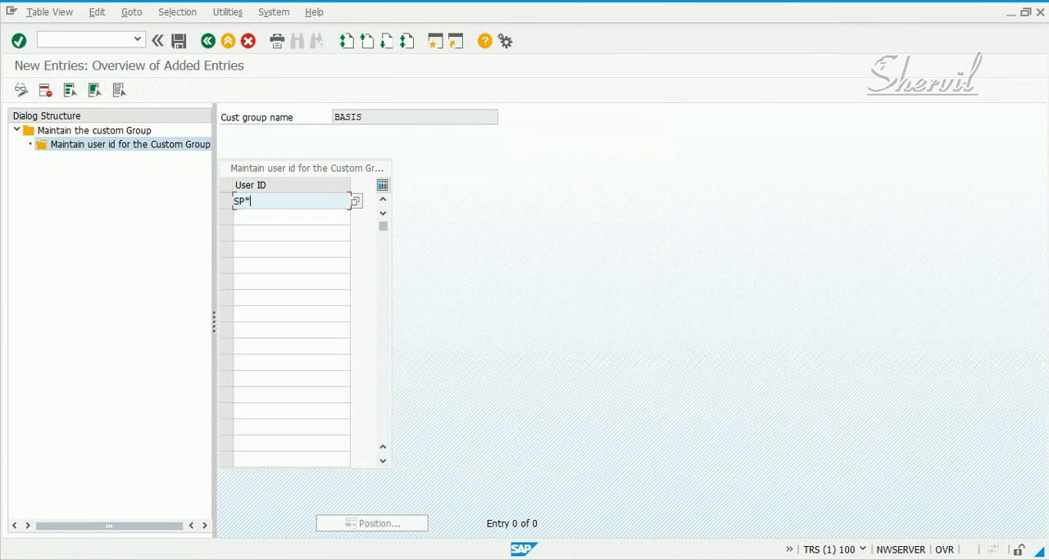
left_click(354, 201)
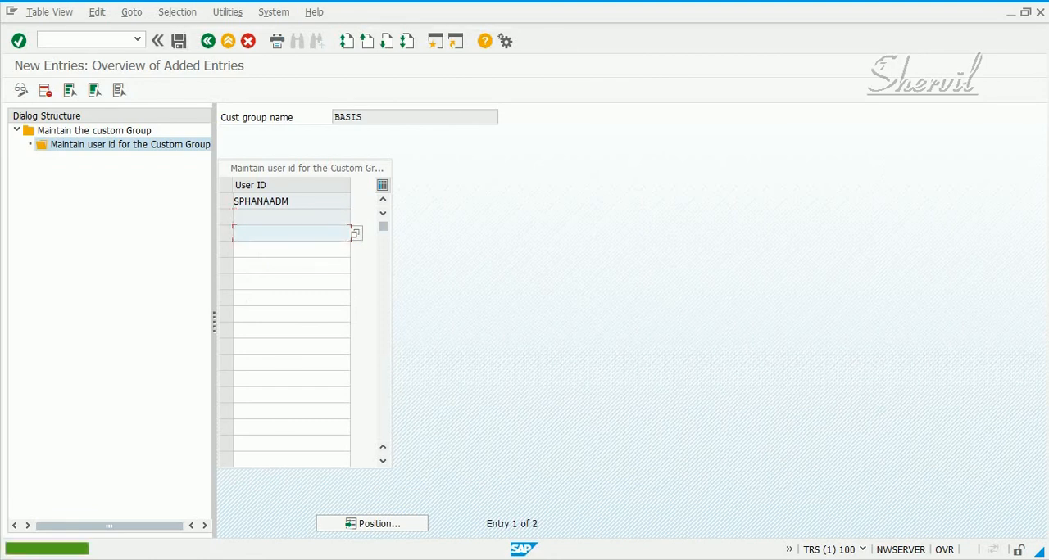
left_click(177, 41)
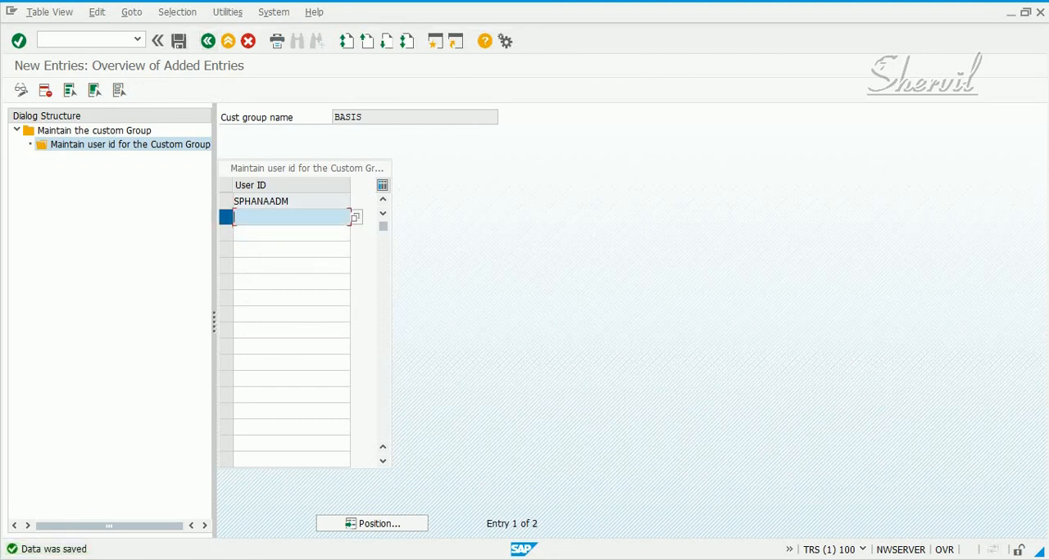
left_click(44, 89)
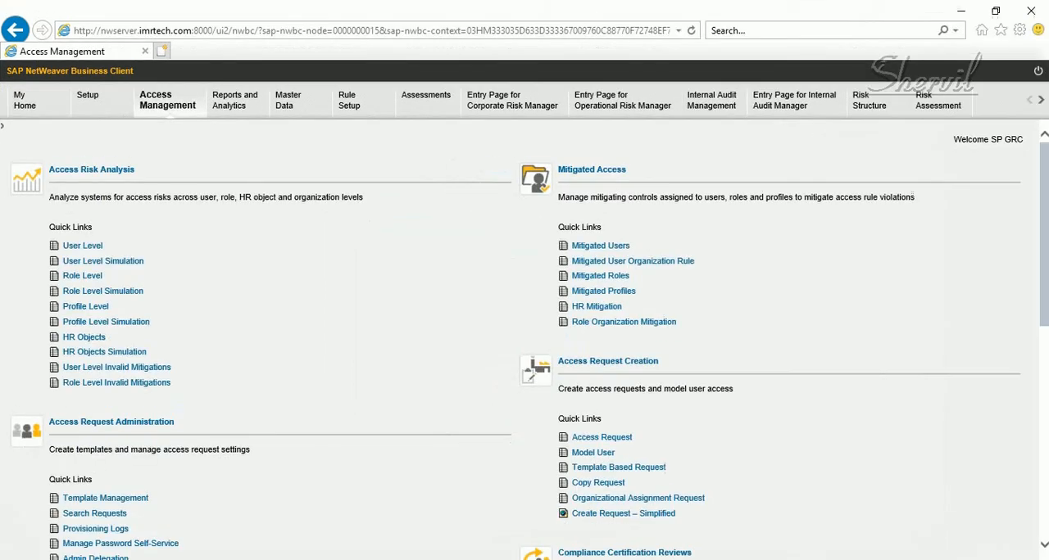
left_click(82, 245)
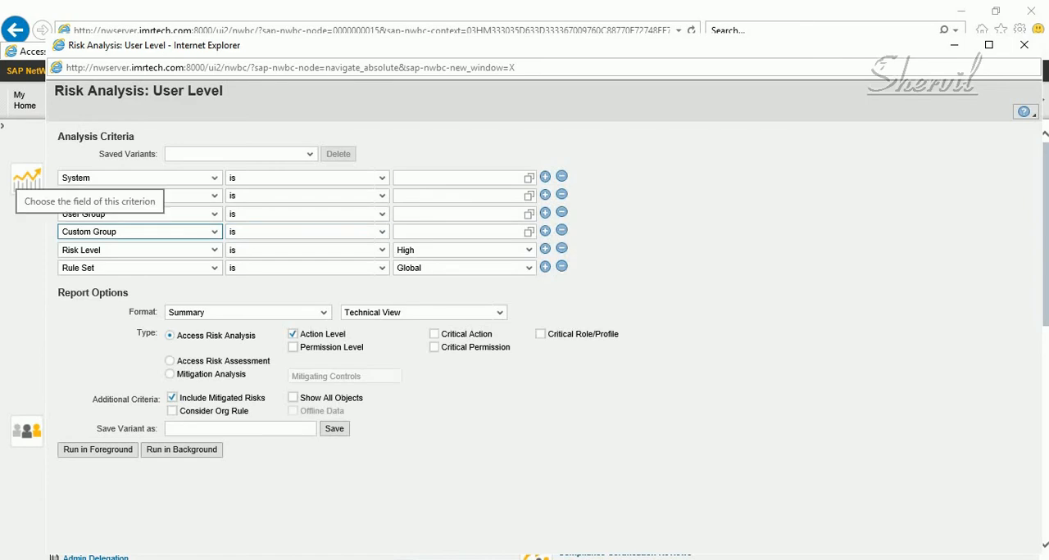
Set the Custom Group criterion to BASIS through the value search.
left_click(456, 231)
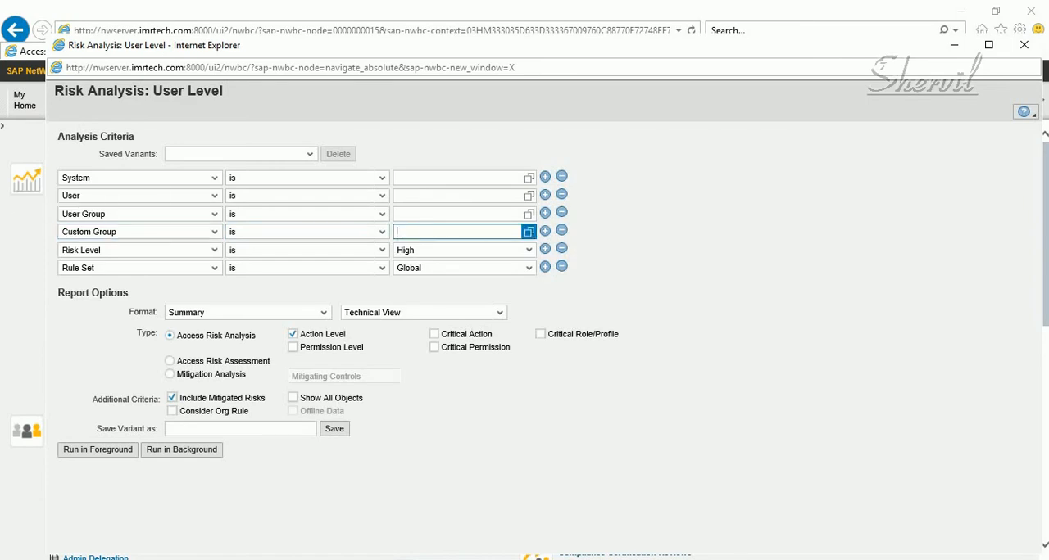
left_click(528, 231)
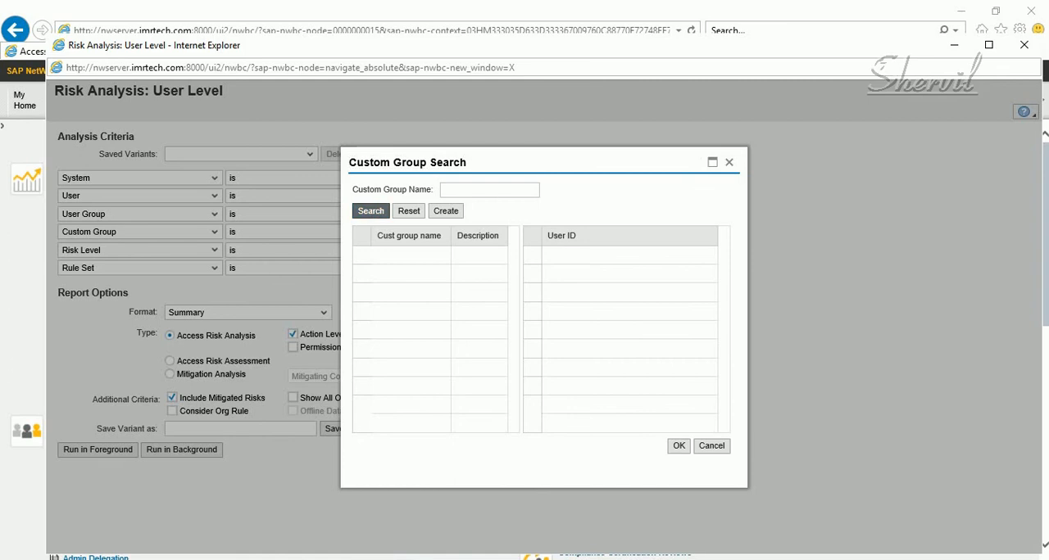
left_click(371, 210)
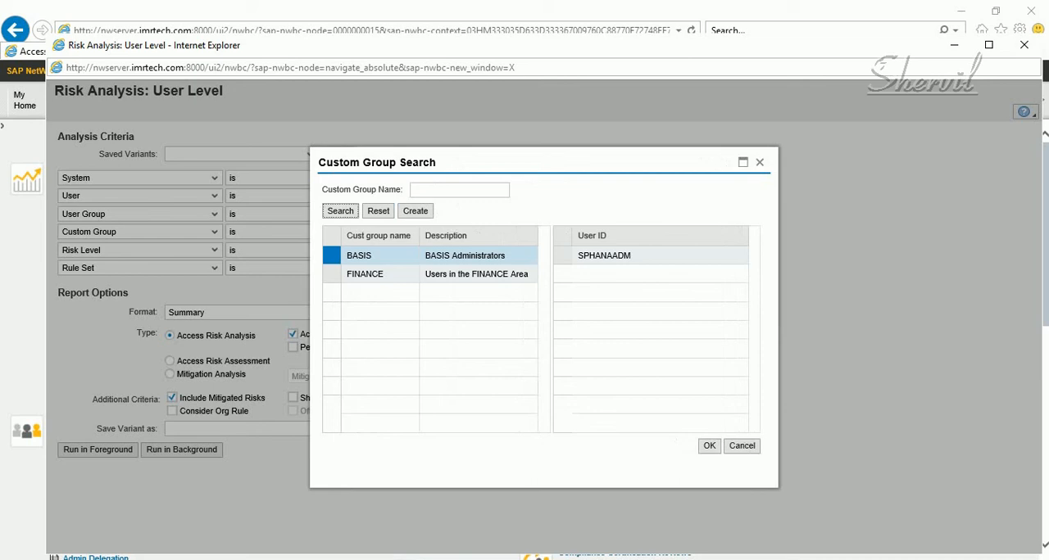
left_click(708, 446)
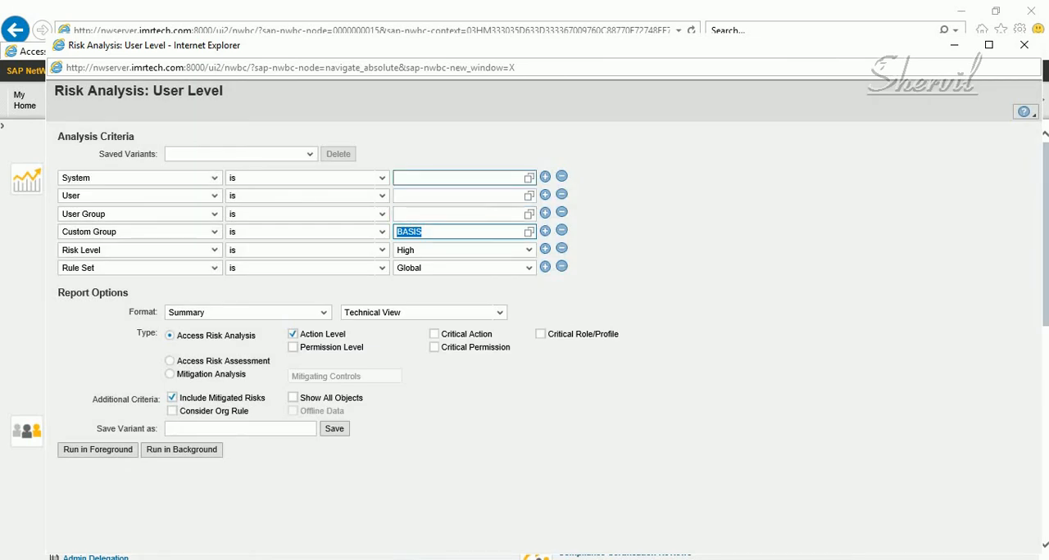
left_click(457, 177)
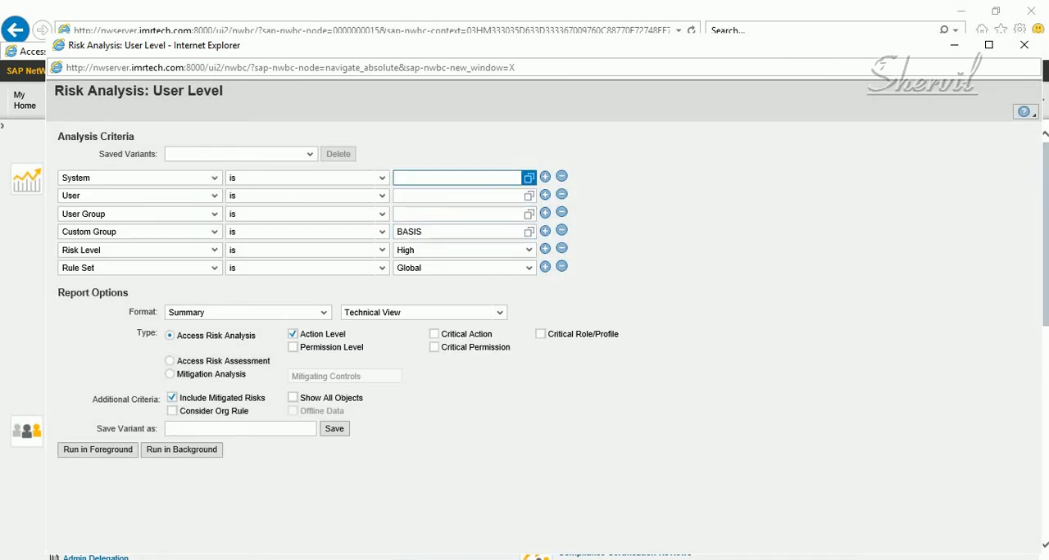
left_click(529, 178)
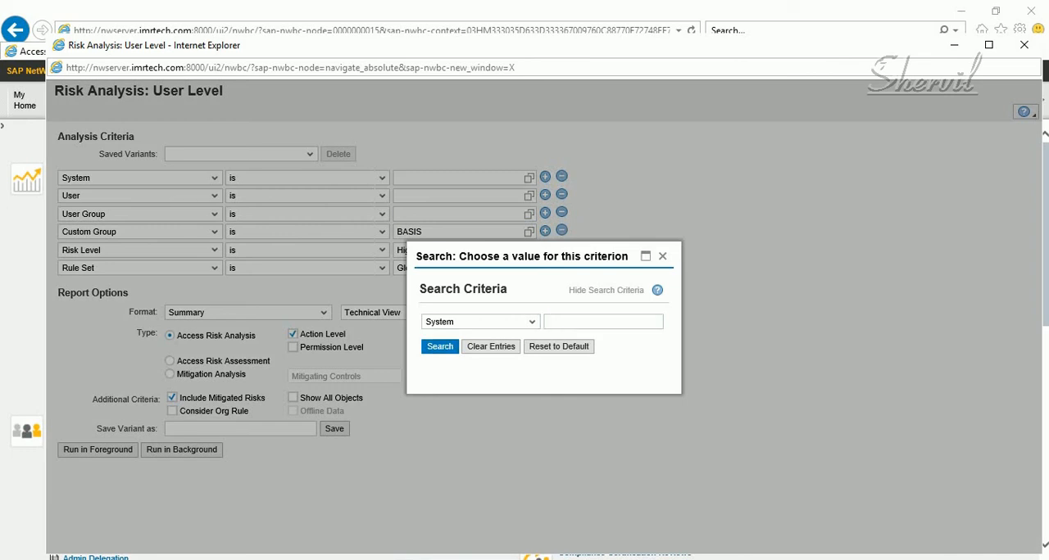
Set the System criterion to S4CLNT100, then return to the Access Control IMG.
left_click(440, 345)
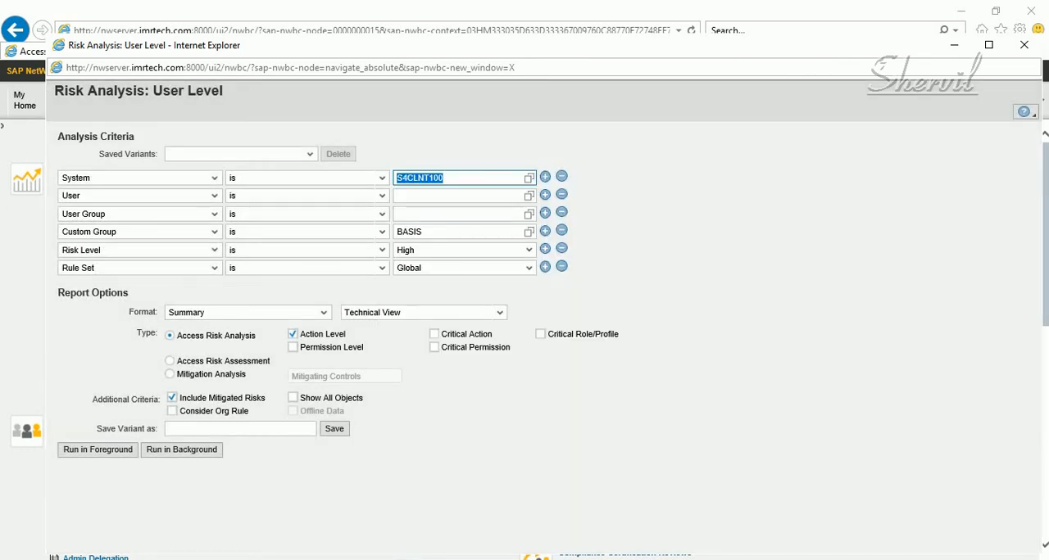
left_click(239, 429)
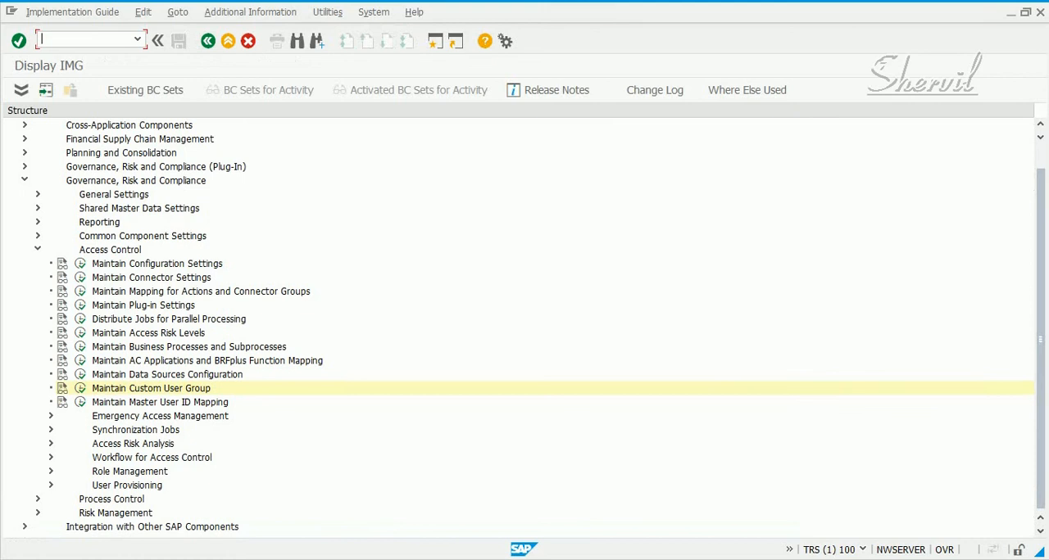
left_click(160, 402)
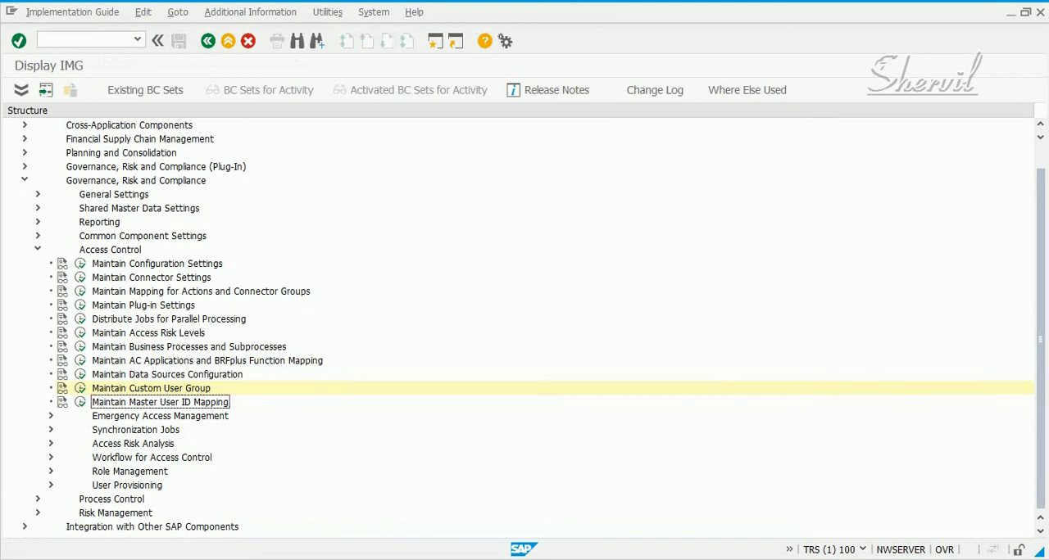